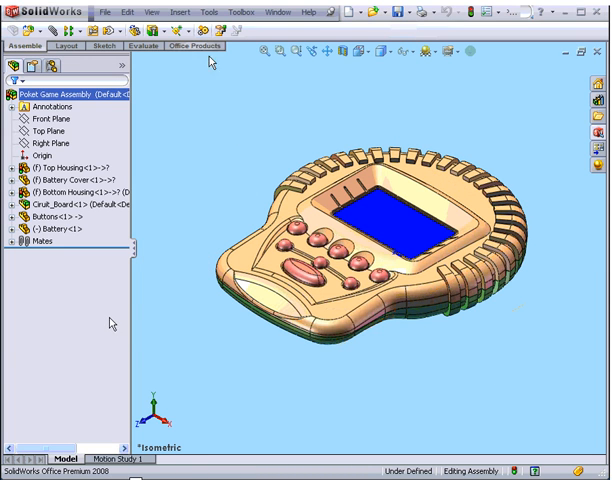
# - Bring up the Tools menu that lists AssemblyXpert for the Poket Game Assembly
pyautogui.click(208, 12)
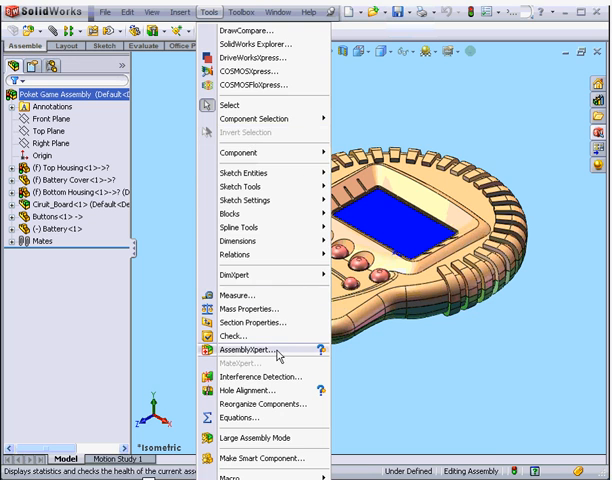
# - Run AssemblyXpert diagnostics, reporting 17 components and 1 of 18 documents not updated
pyautogui.click(248, 352)
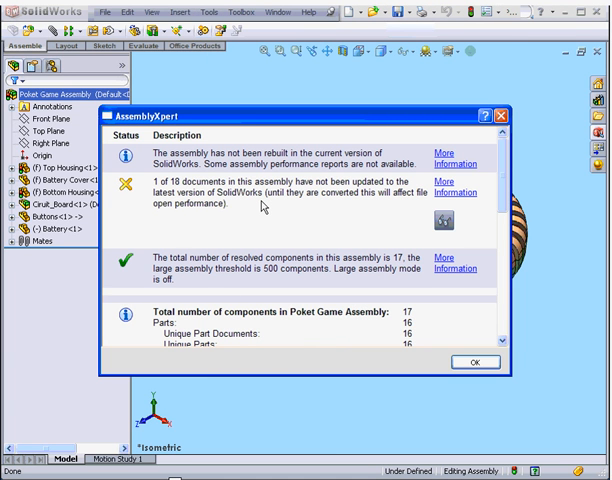
pyautogui.moveTo(312, 222)
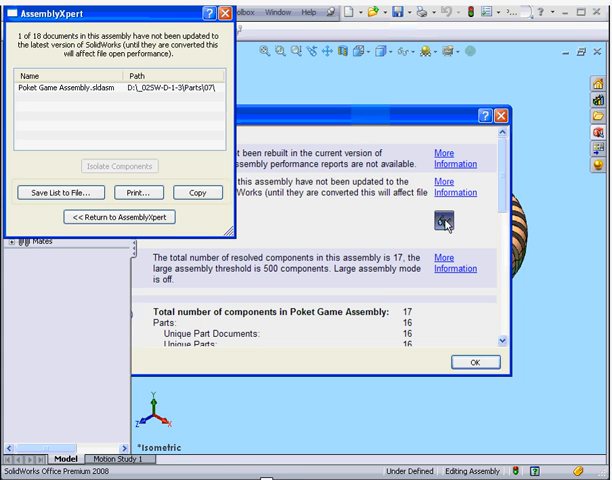
# - Keep the outdated-document details showing Poket Game Assembly.sldasm and its path in front
pyautogui.click(468, 362)
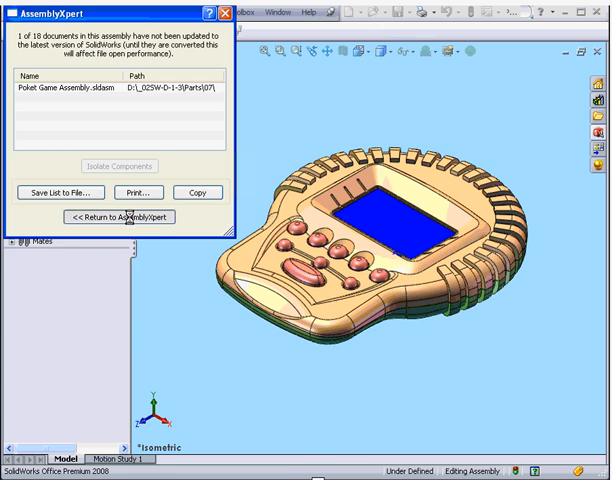
# - Return from the outdated-document list to the main AssemblyXpert report
pyautogui.click(120, 216)
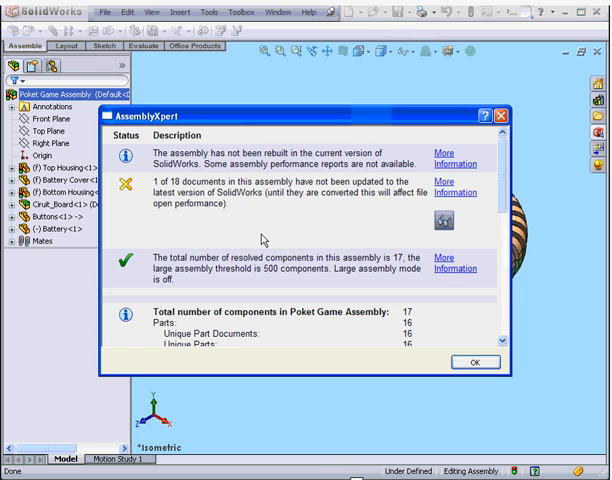
pyautogui.moveTo(452, 192)
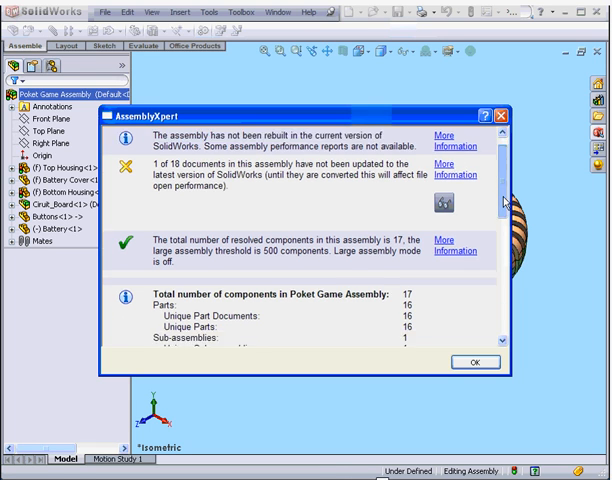
# - Review the component totals, diagnostic tools and key, then close the report to the assembly
pyautogui.scroll(-3)
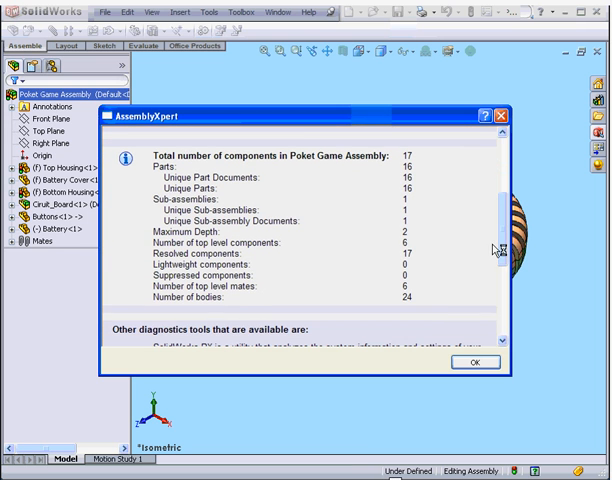
pyautogui.scroll(-3)
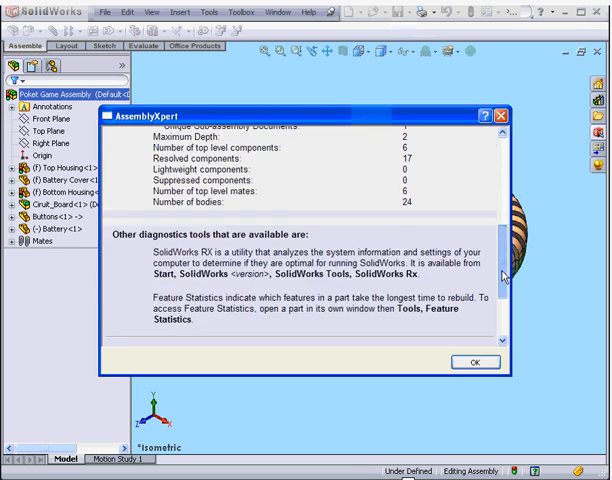
pyautogui.scroll(-3)
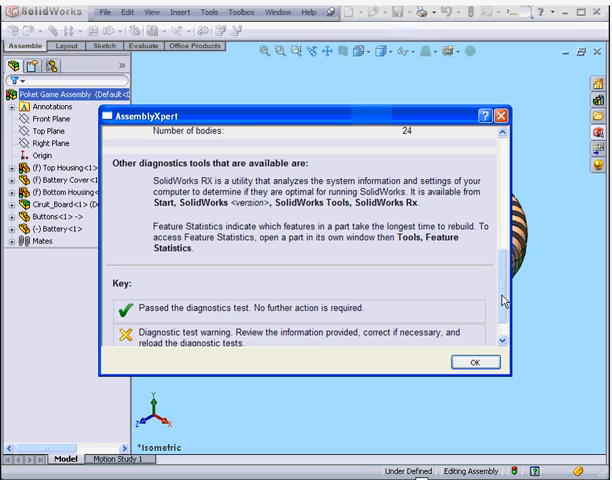
pyautogui.moveTo(346, 264)
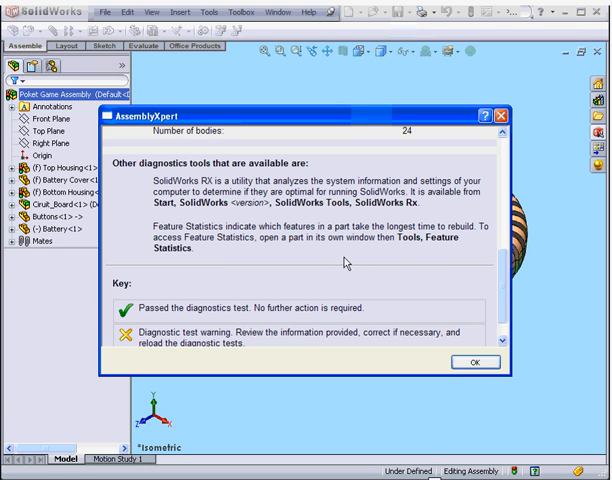
pyautogui.moveTo(340, 264)
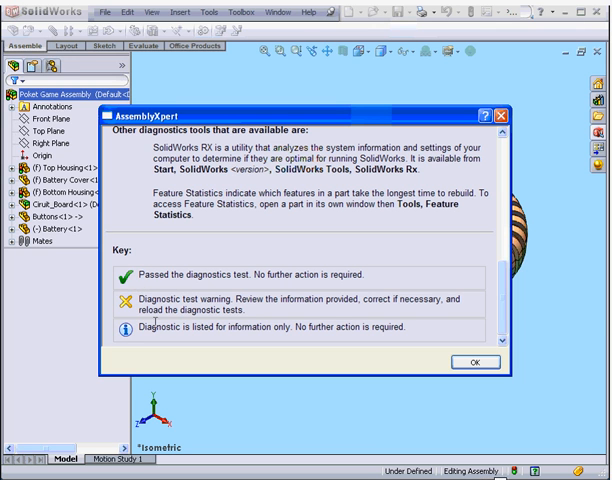
pyautogui.click(472, 360)
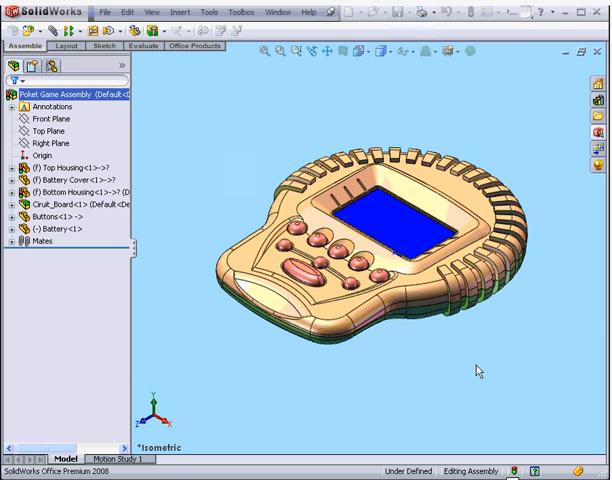
pyautogui.moveTo(178, 288)
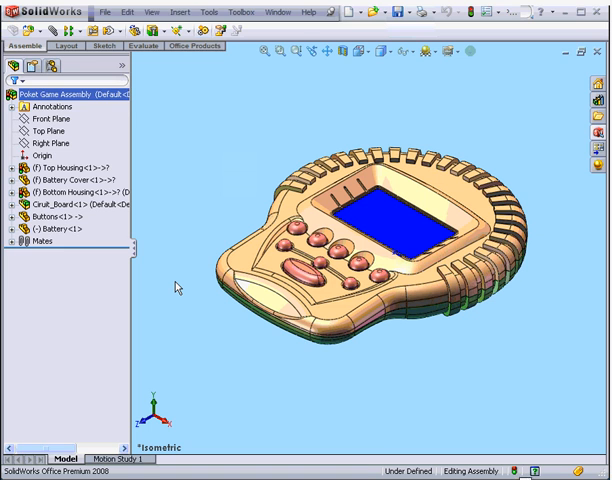